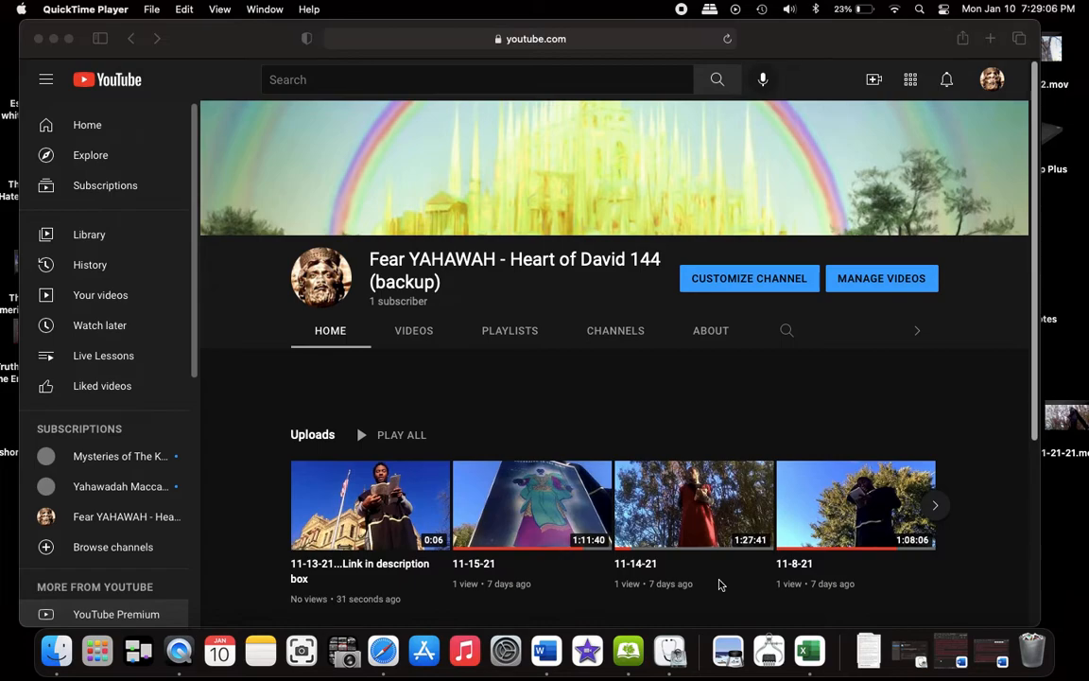
mouse_move(457, 550)
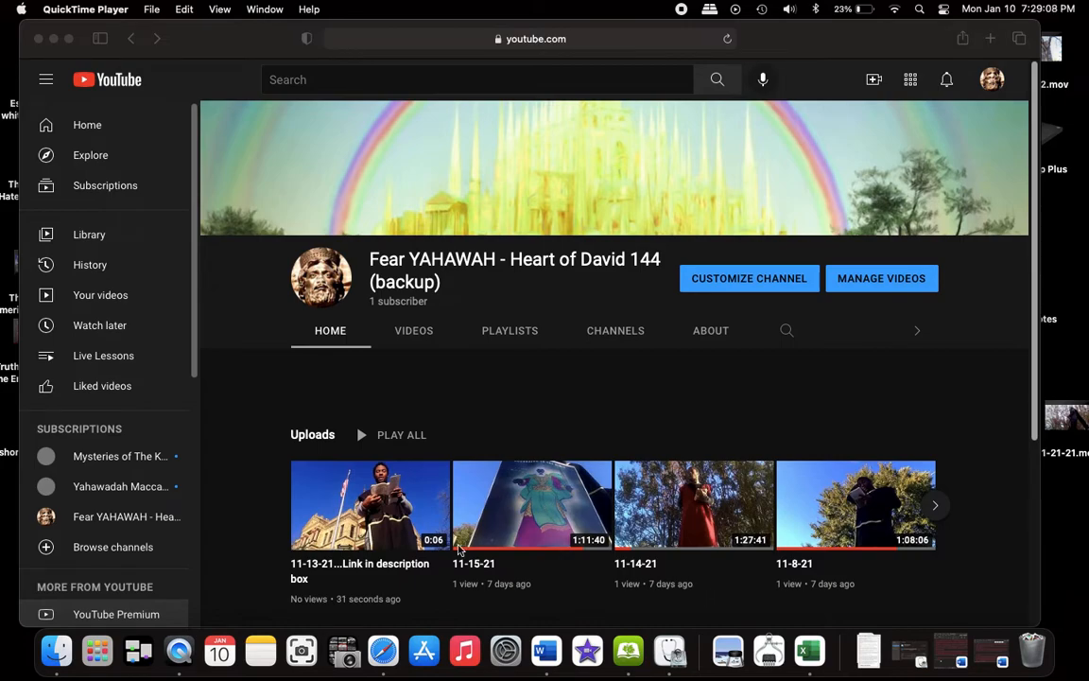
mouse_move(393, 583)
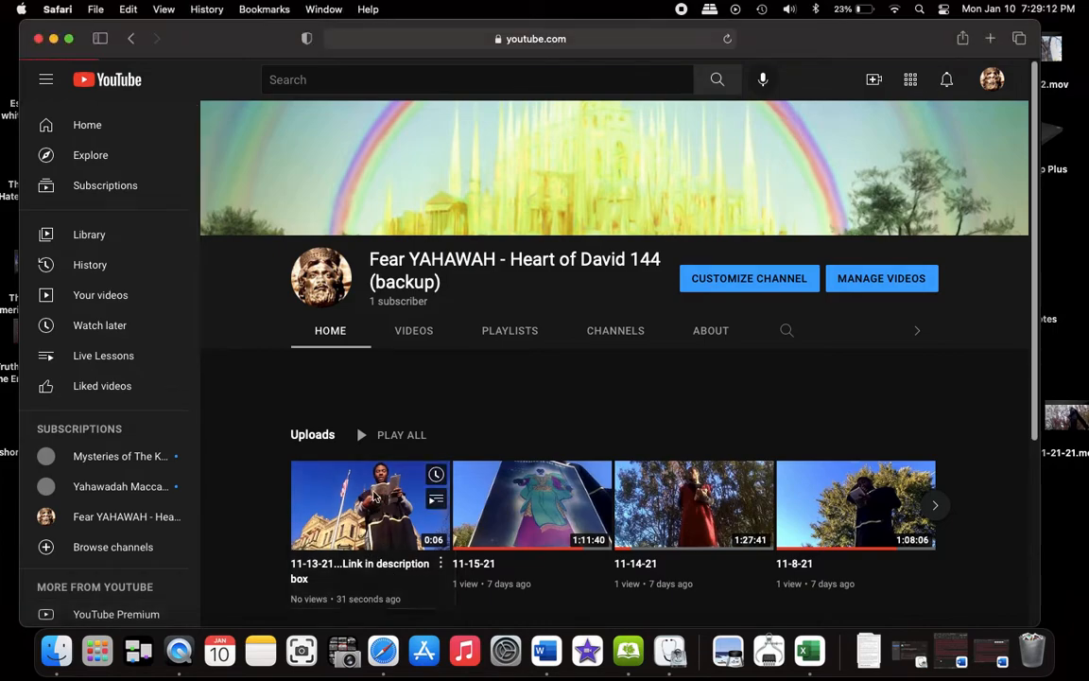
- Open the '11-13-21...Link in description box' upload and reveal its Rumble link in the description
left_click(368, 502)
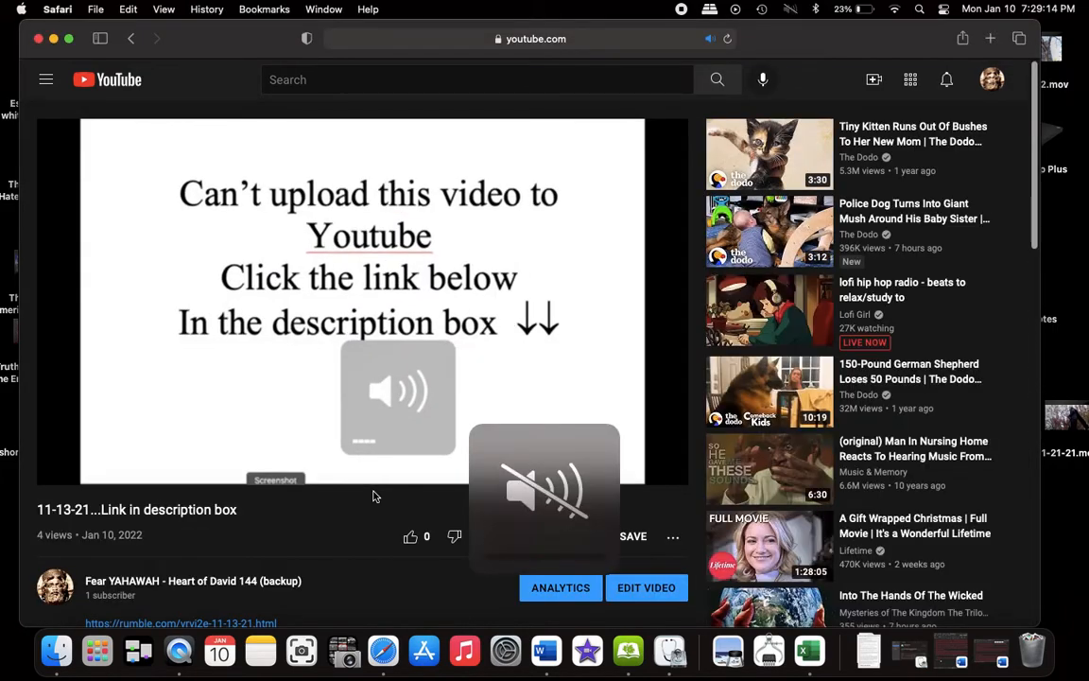
scroll("down", 3)
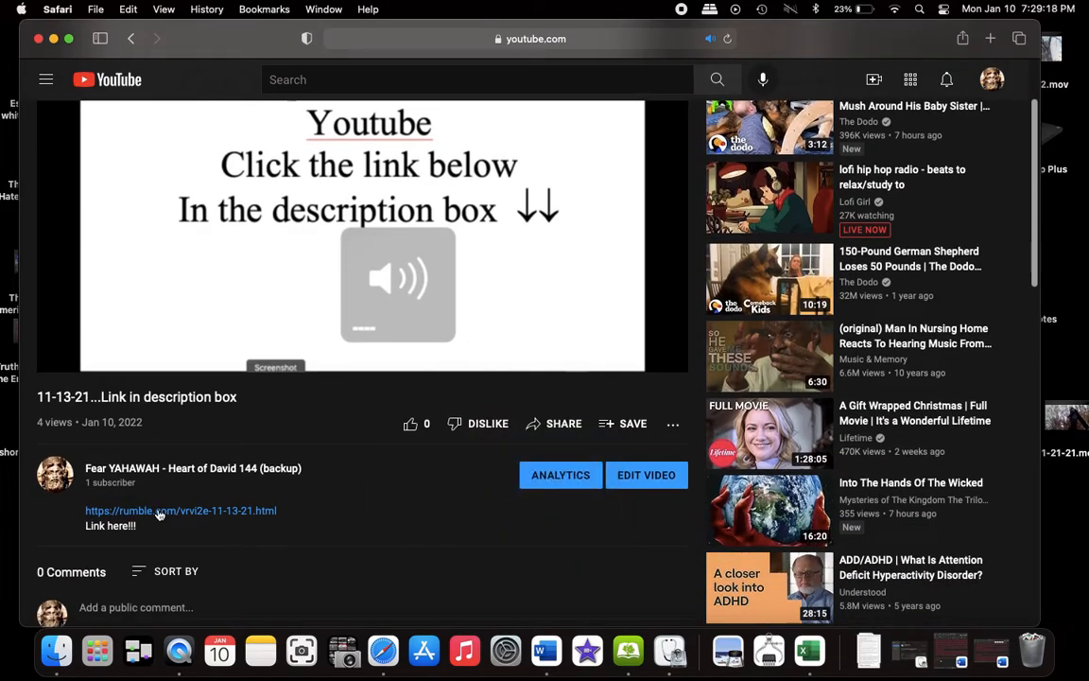
- Follow the rumble.com link, play the 11-13-21 video and skip ahead to about 1:14:45 of 1:39:49
left_click(181, 510)
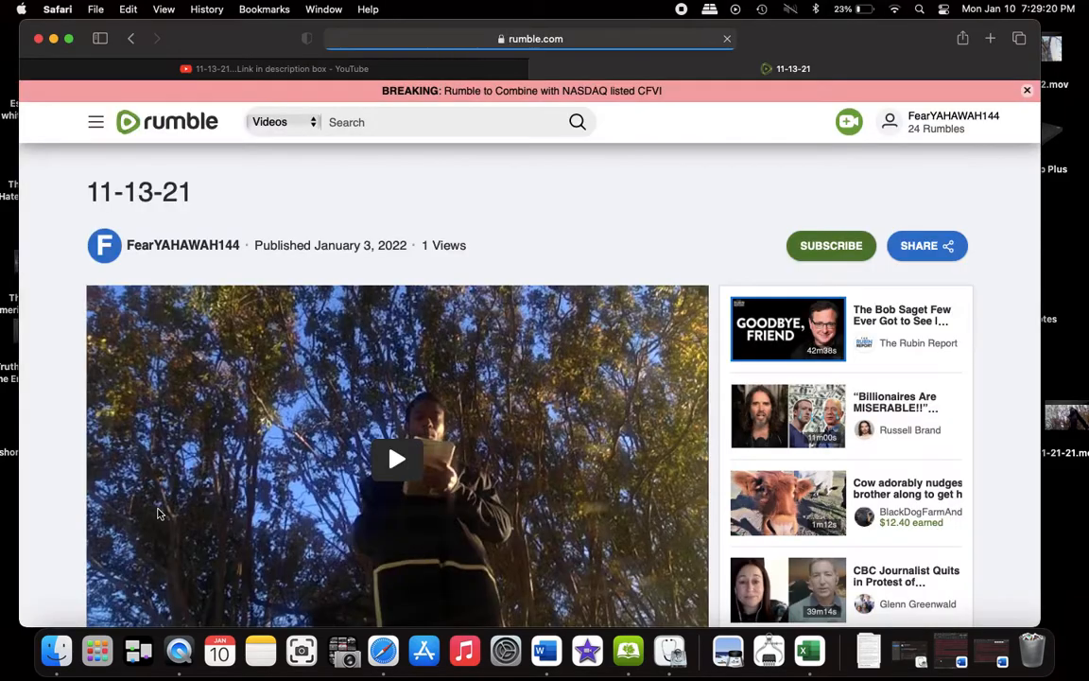
scroll("down", 3)
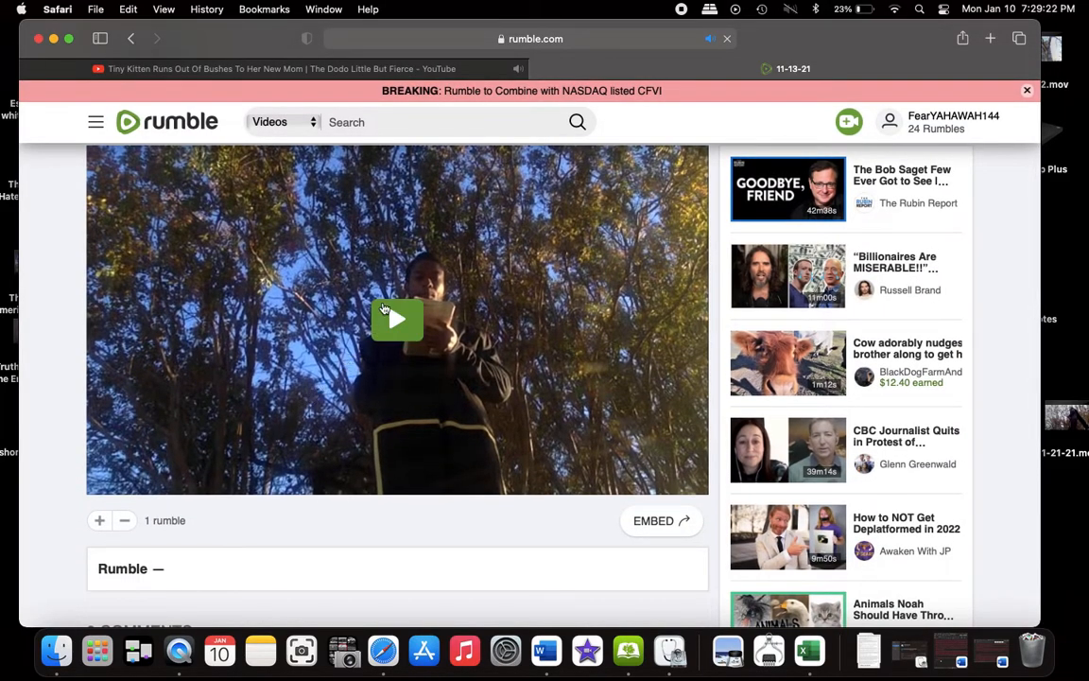
left_click(397, 317)
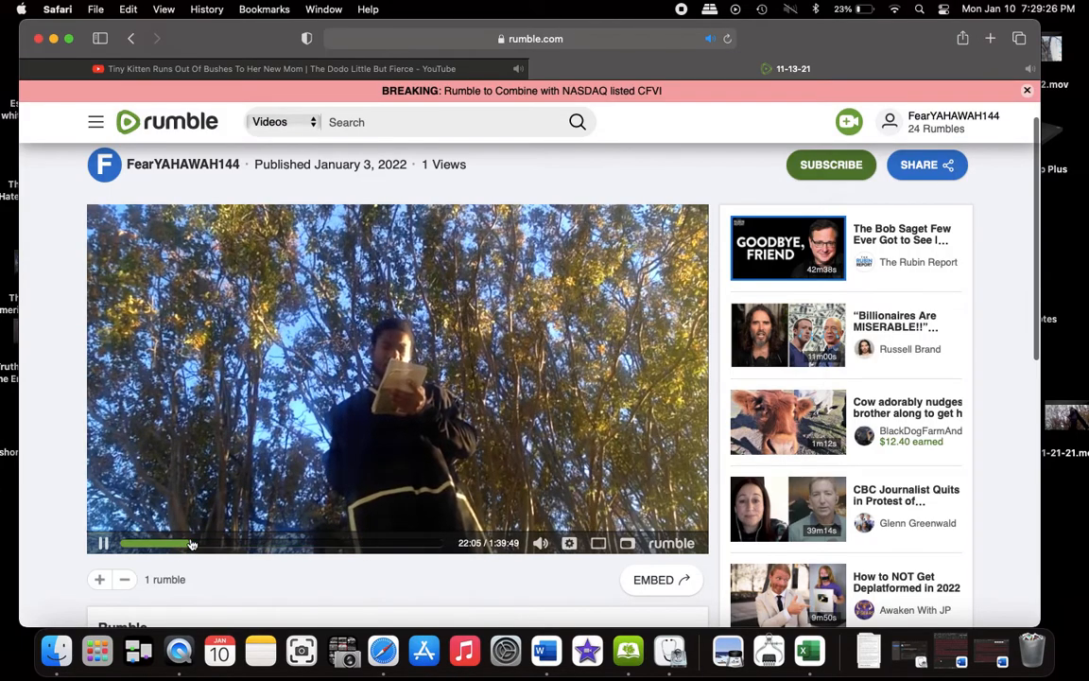
left_click_drag(192, 543, 363, 543)
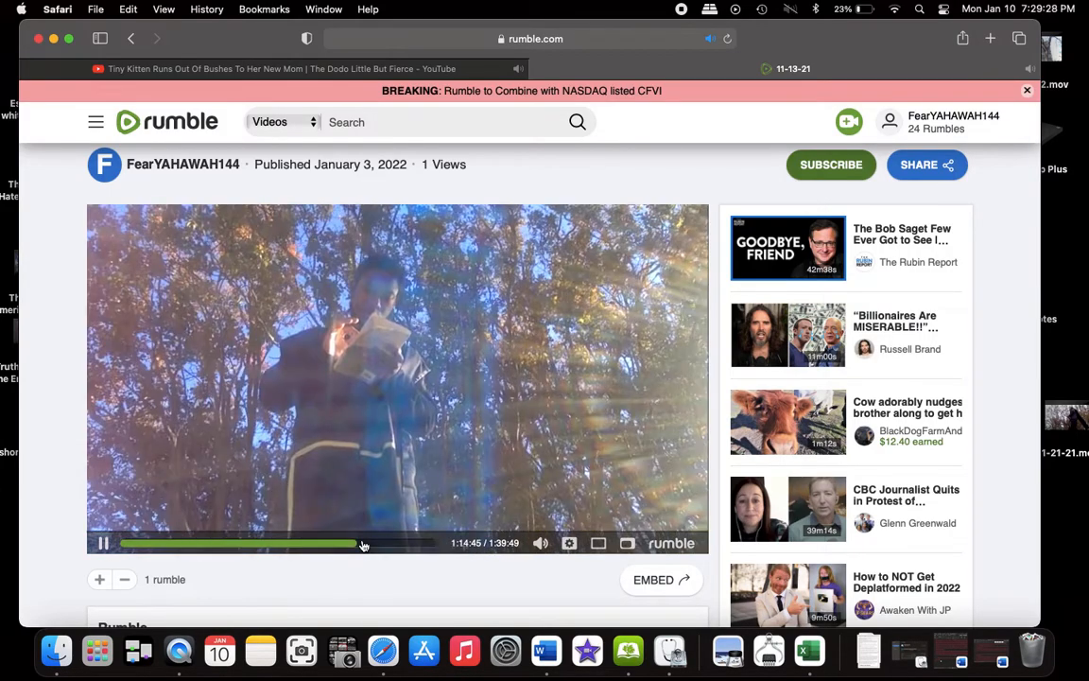